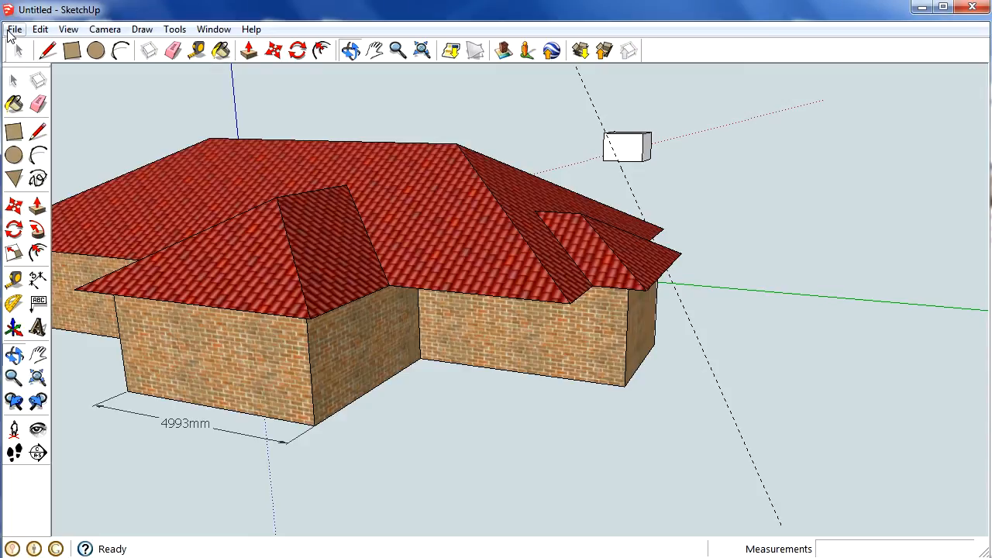
Start an image import and choose the 'door 1' picture from the house drawings folder.
click(14, 27)
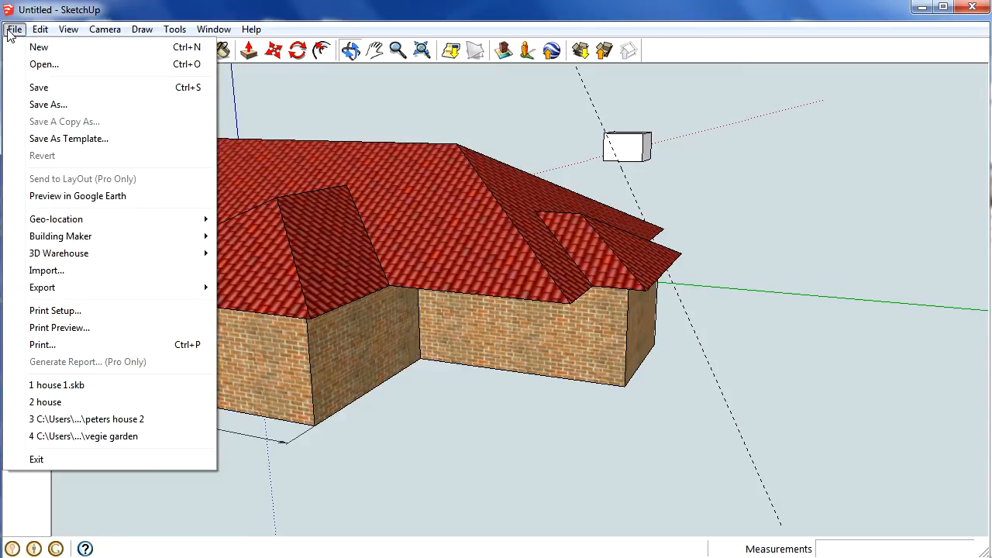
mouse_move(46, 270)
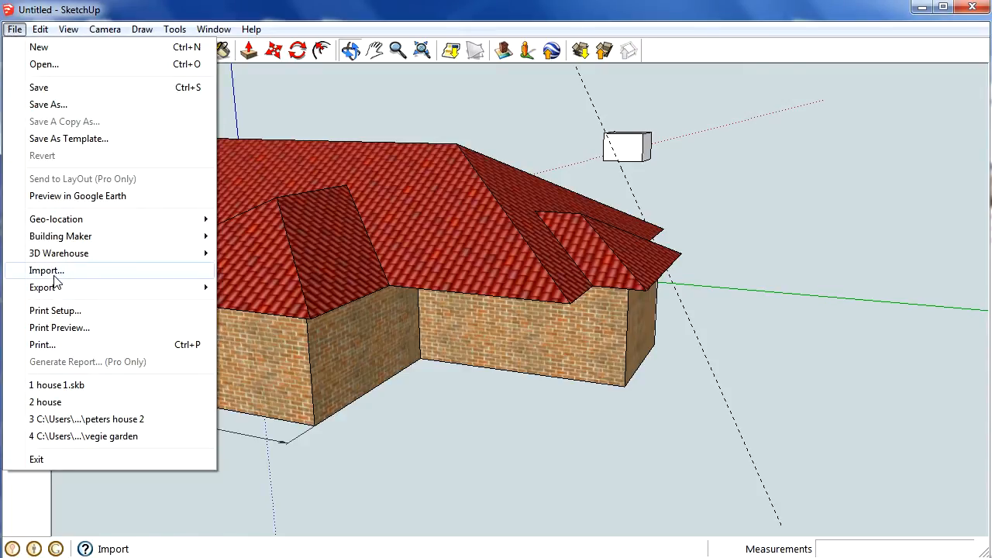
click(46, 270)
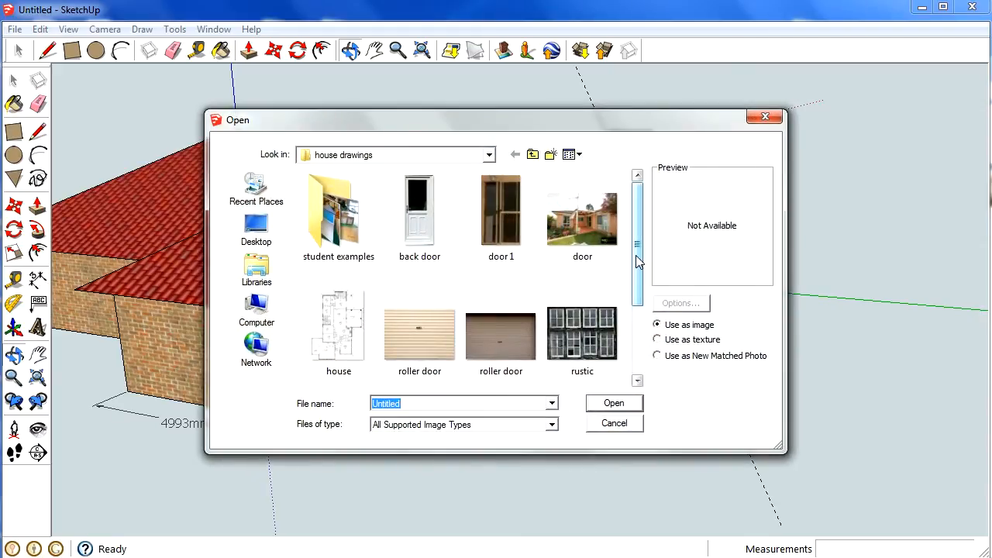
scroll(down, 3)
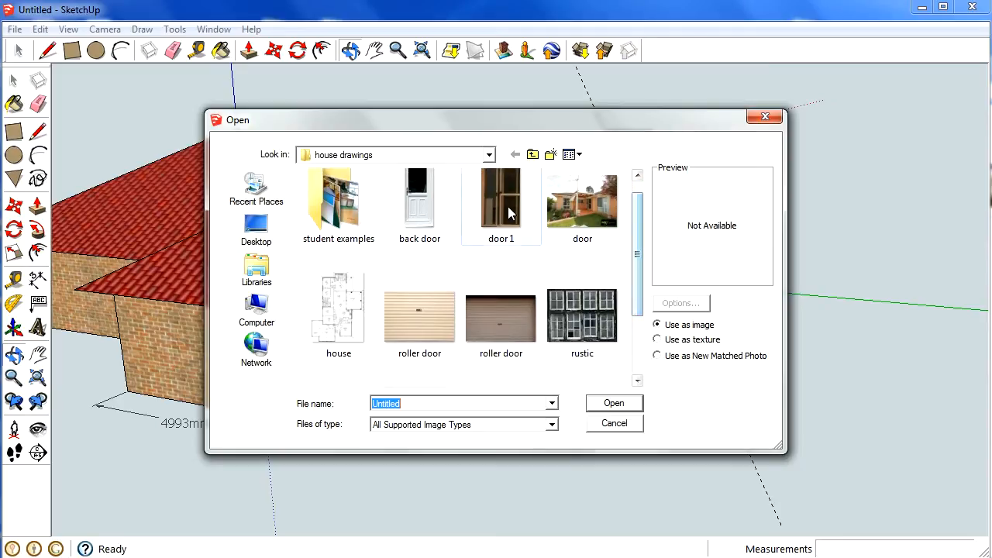
click(500, 205)
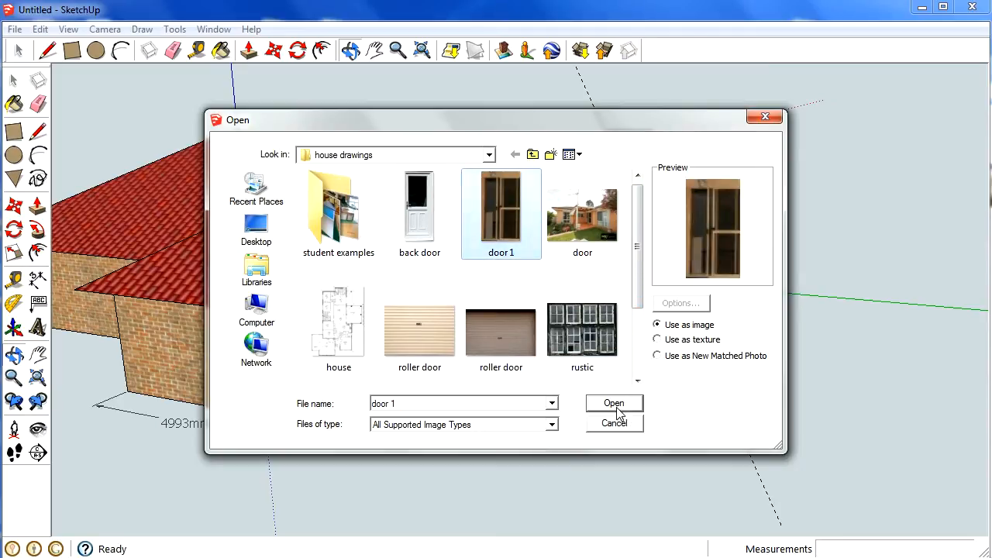
Place the door 1 image on the side brick wall and stretch it up to the wall's full height.
click(614, 403)
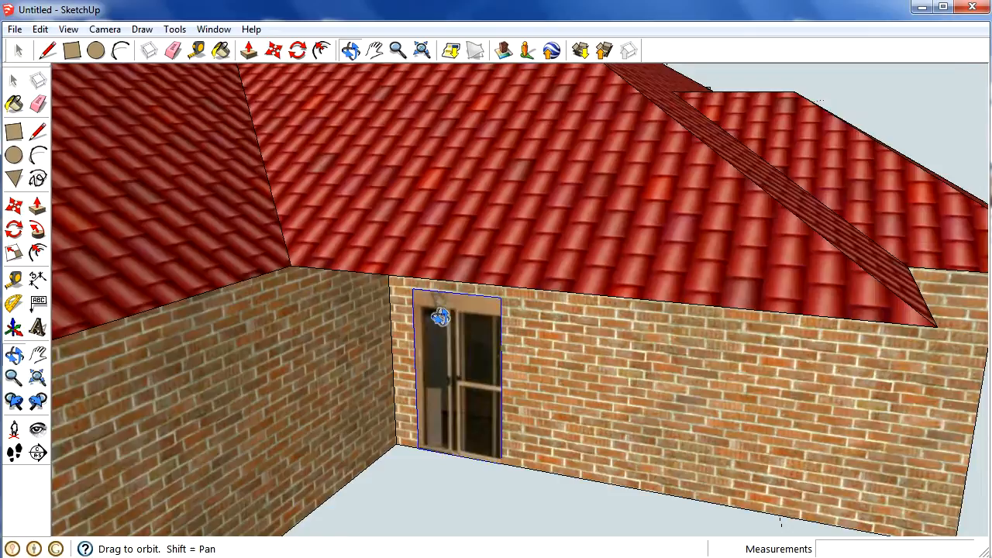
drag(441, 318, 449, 230)
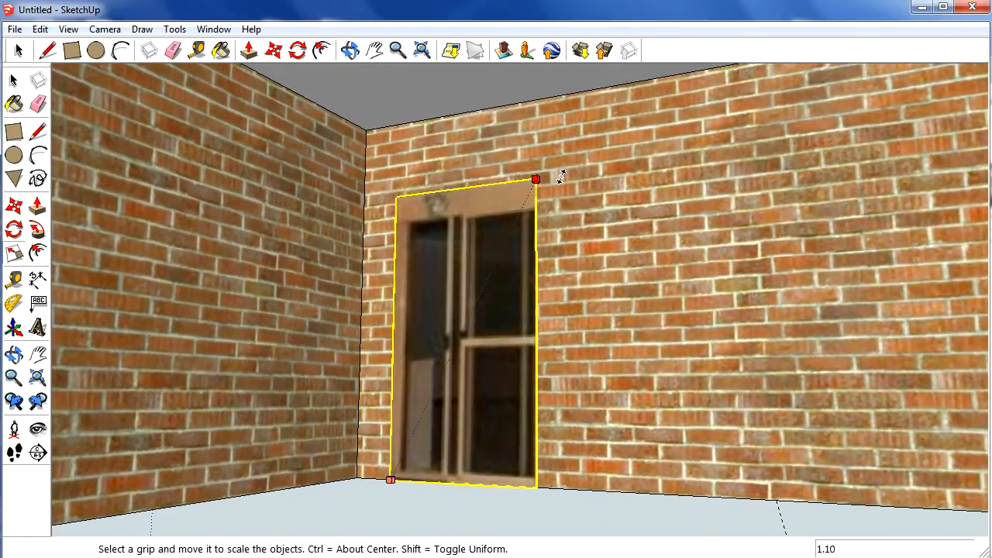
drag(534, 180, 561, 124)
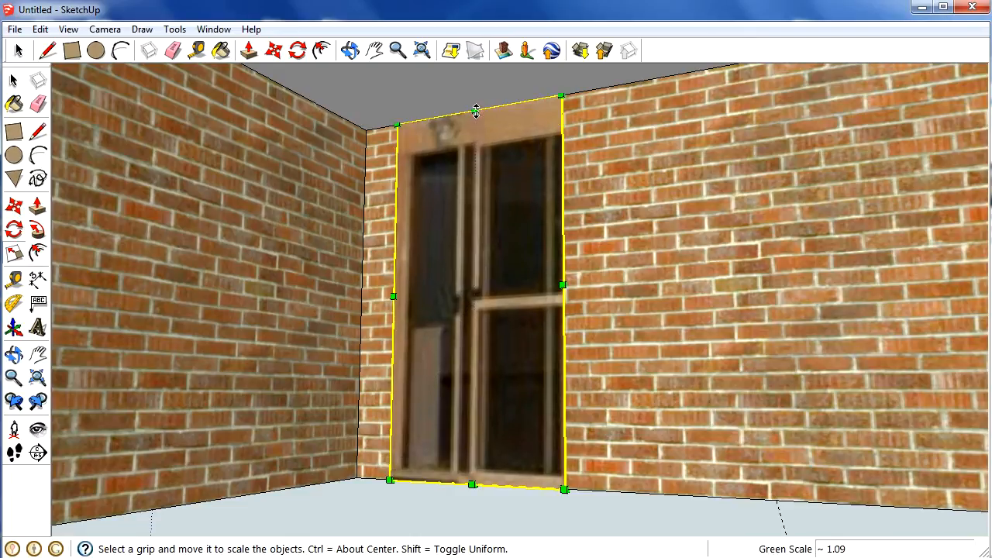
drag(561, 285, 628, 280)
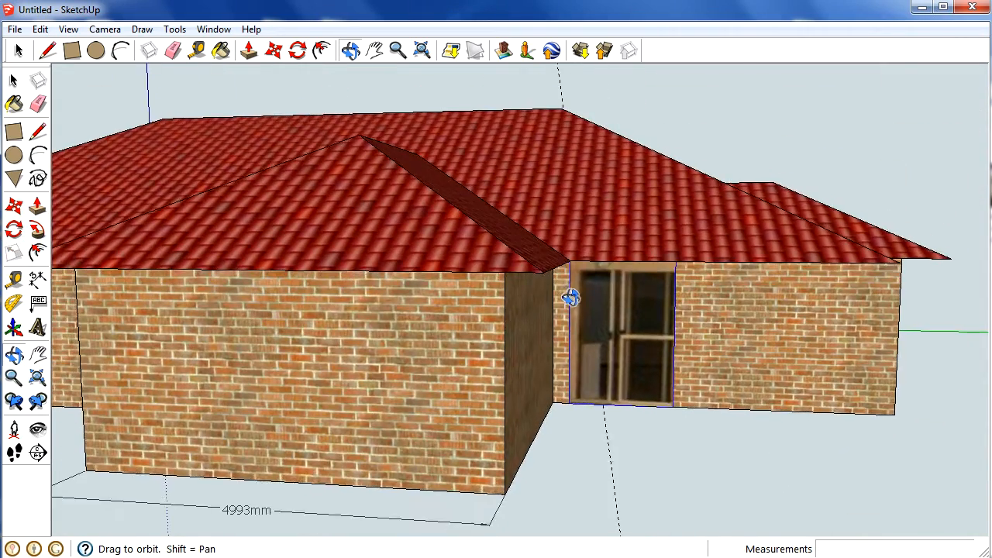
Bring the front wall into view and import the 'roller door' image onto it.
drag(570, 297, 412, 343)
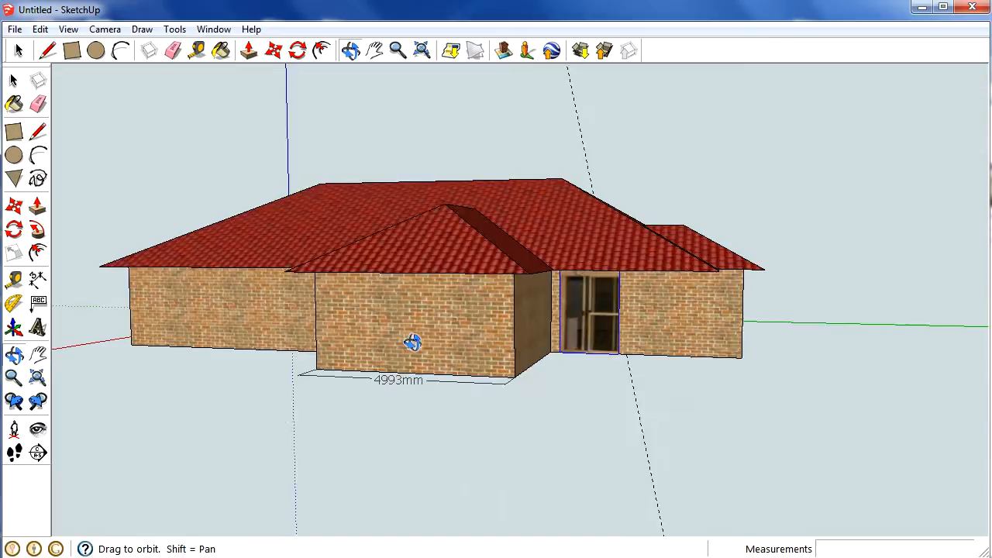
drag(412, 343, 502, 351)
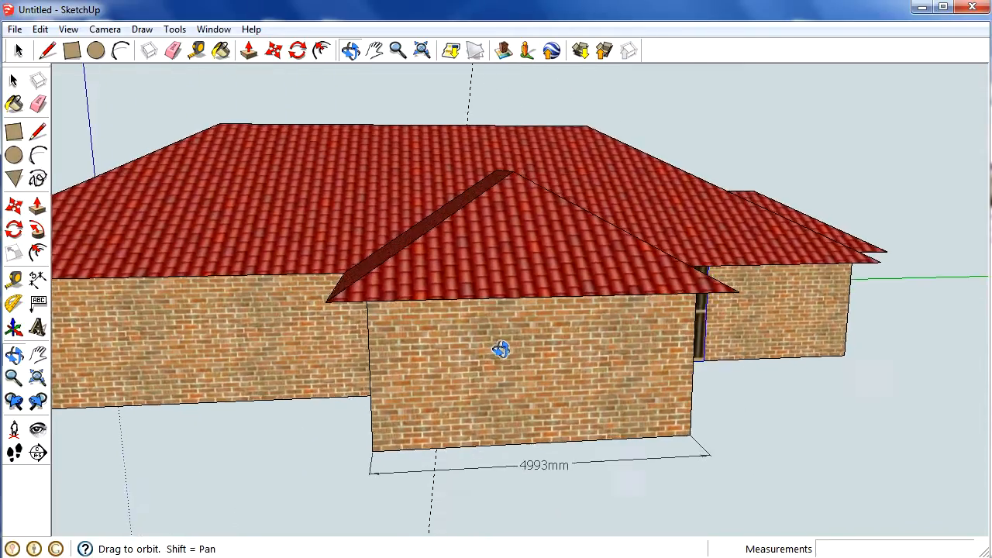
click(13, 28)
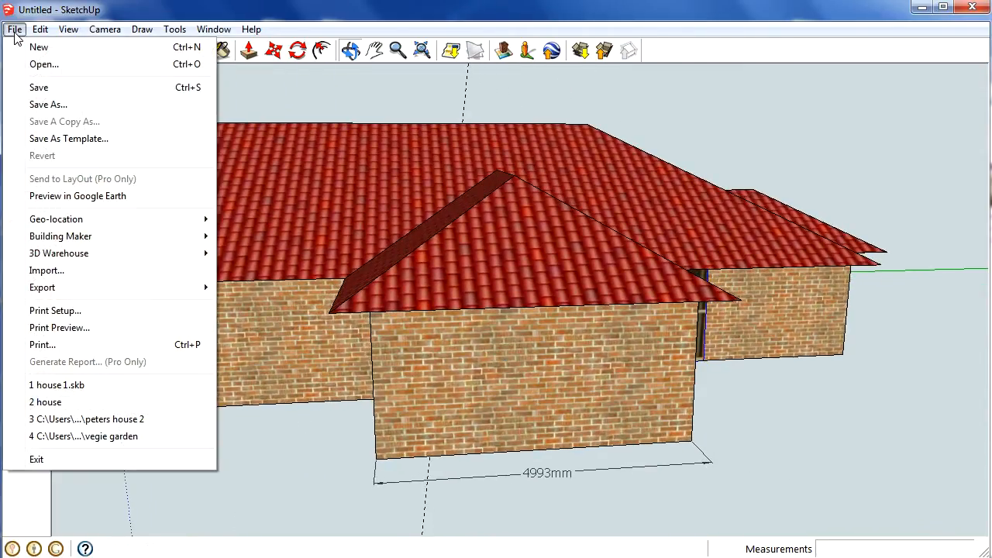
mouse_move(44, 269)
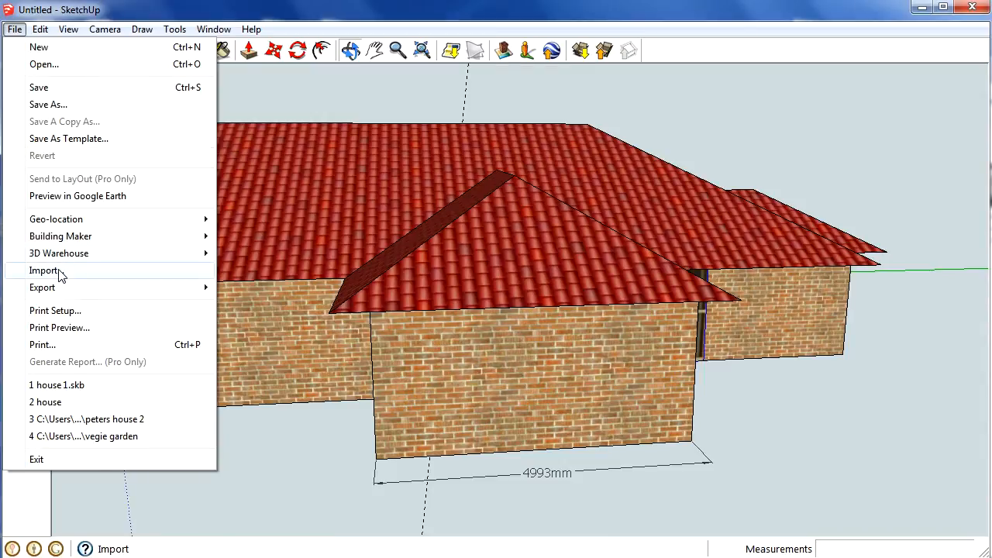
click(43, 270)
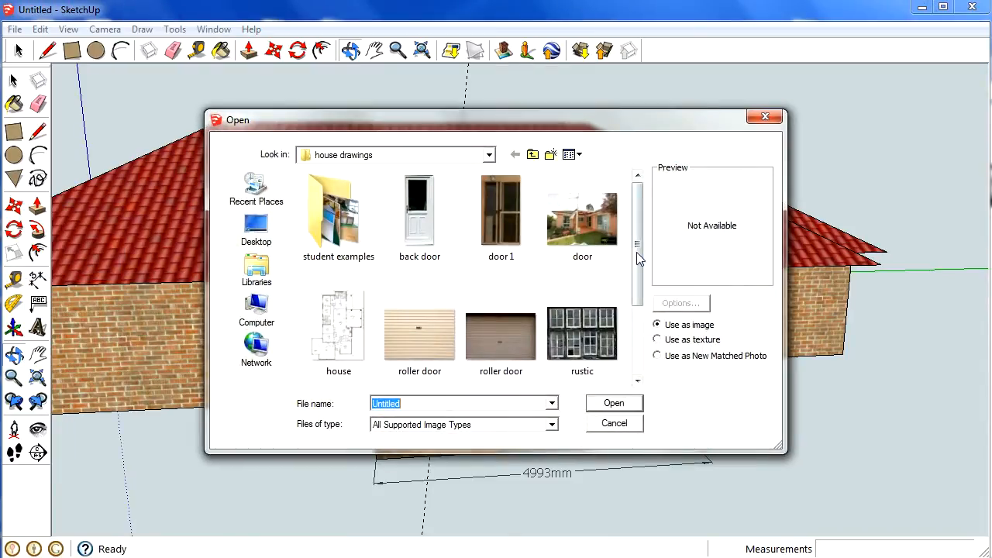
click(500, 332)
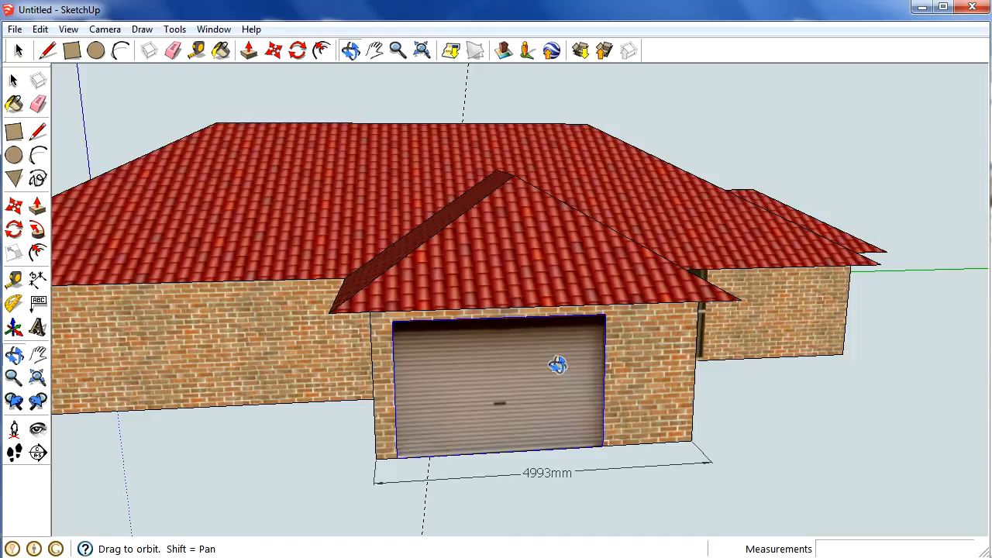
Stretch the roller door image wider and taller to cover the front wall opening.
drag(558, 365, 480, 291)
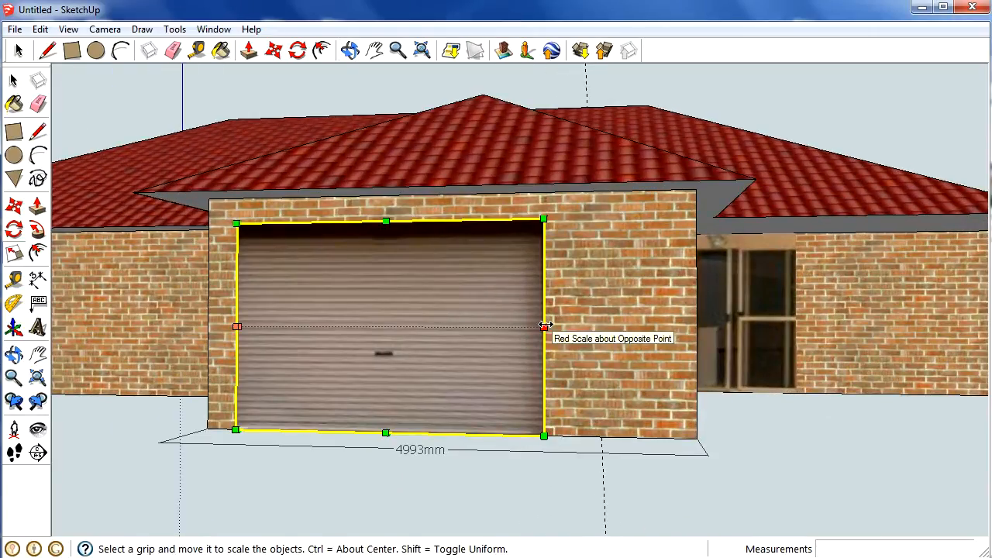
drag(542, 326, 663, 327)
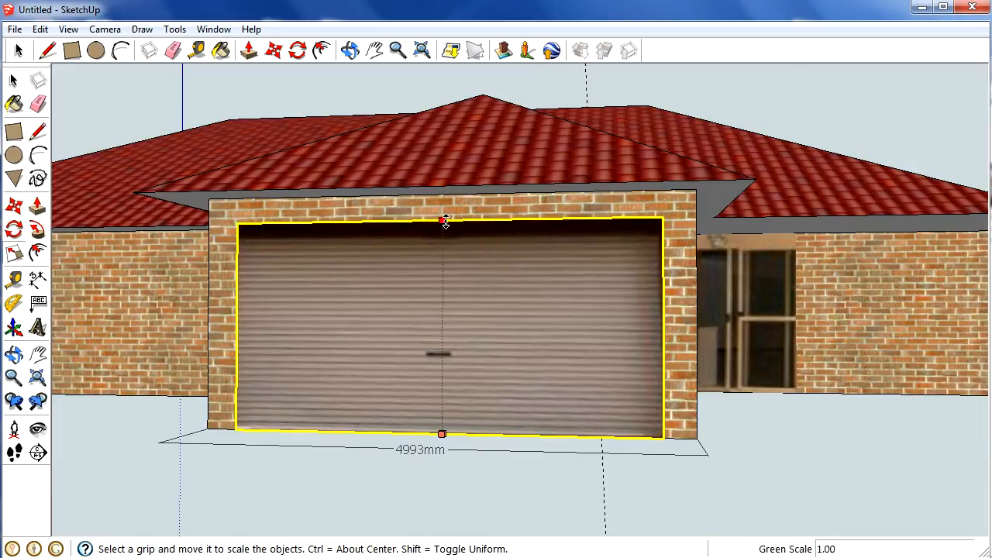
drag(441, 220, 442, 193)
text(300)
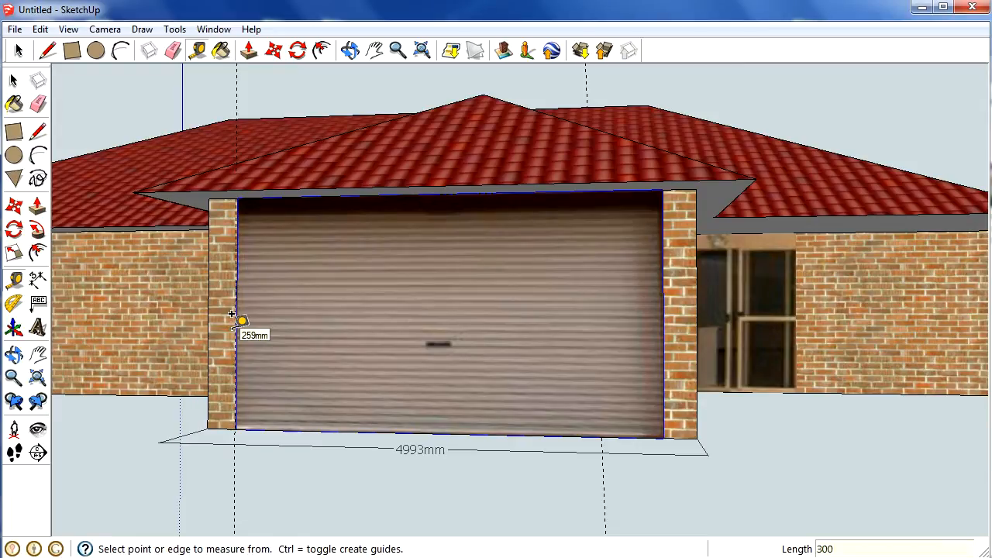
mouse_move(328, 341)
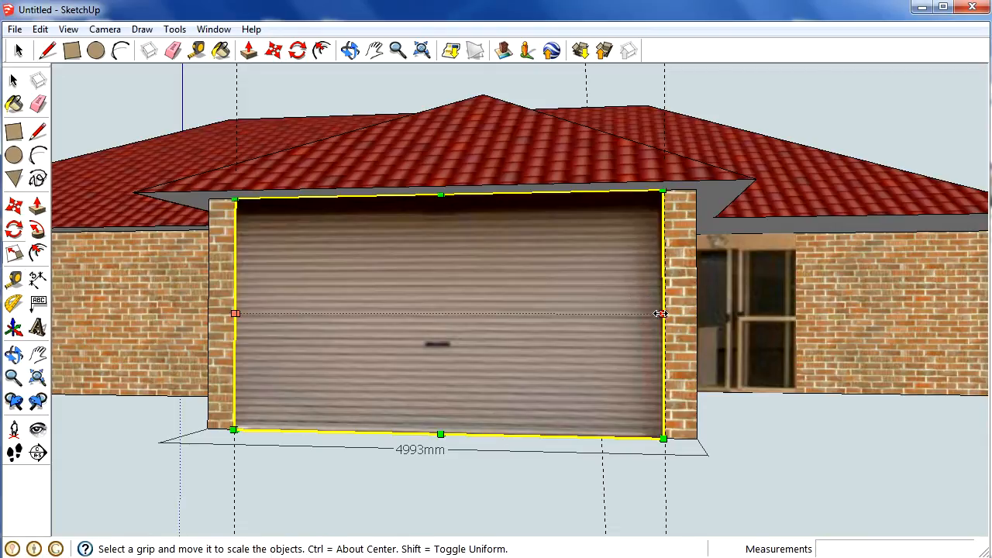
Narrow the roller door image so it sits evenly between the two brick pillars.
drag(660, 313, 657, 313)
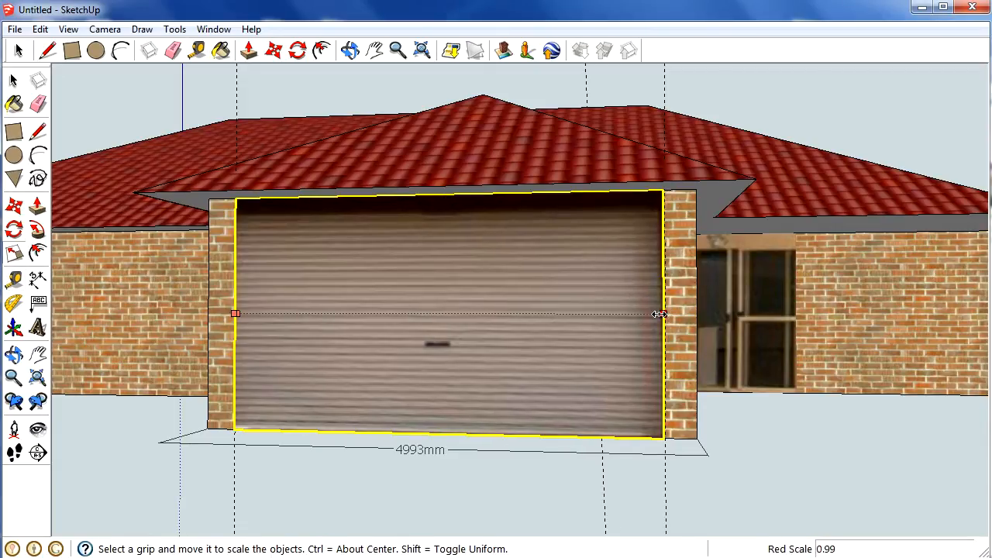
drag(658, 313, 679, 313)
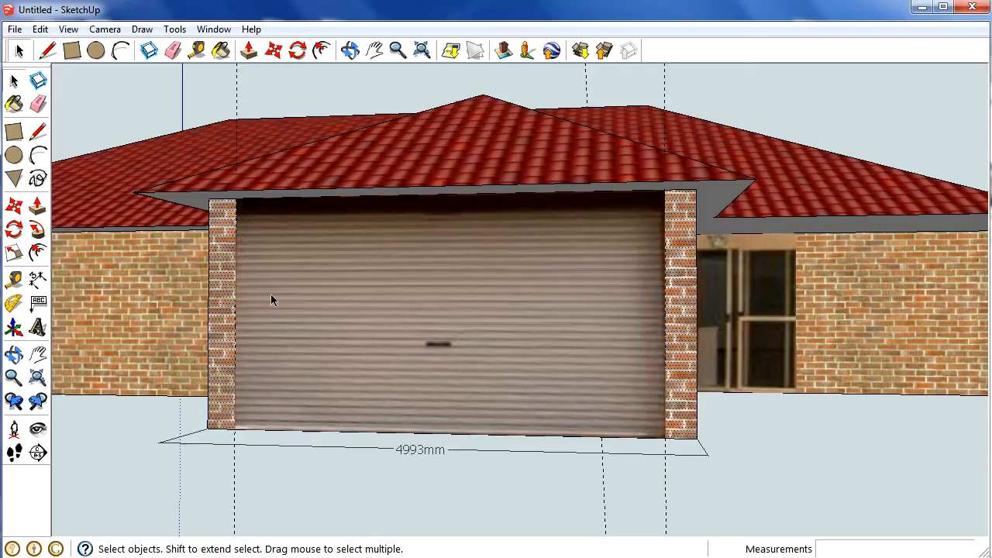
mouse_move(292, 275)
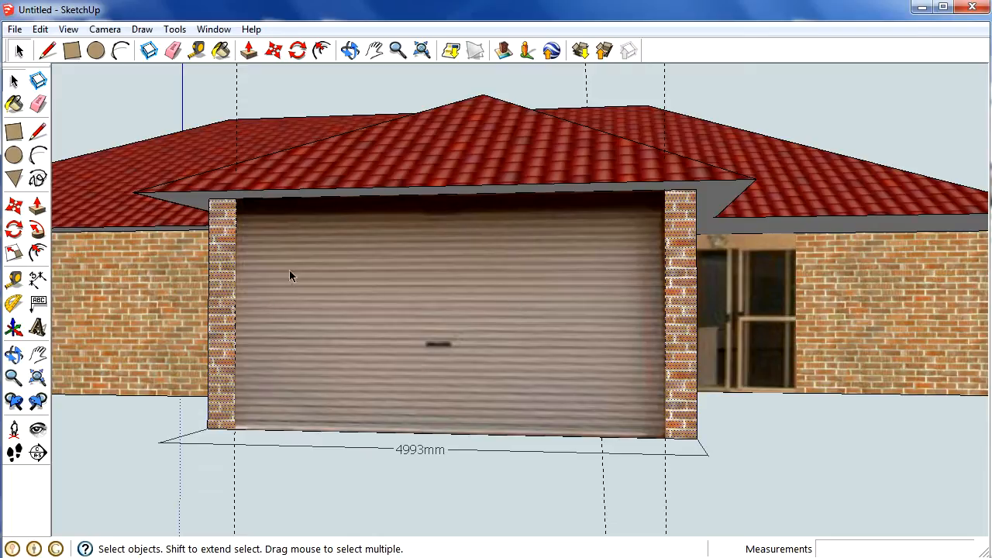
mouse_move(632, 361)
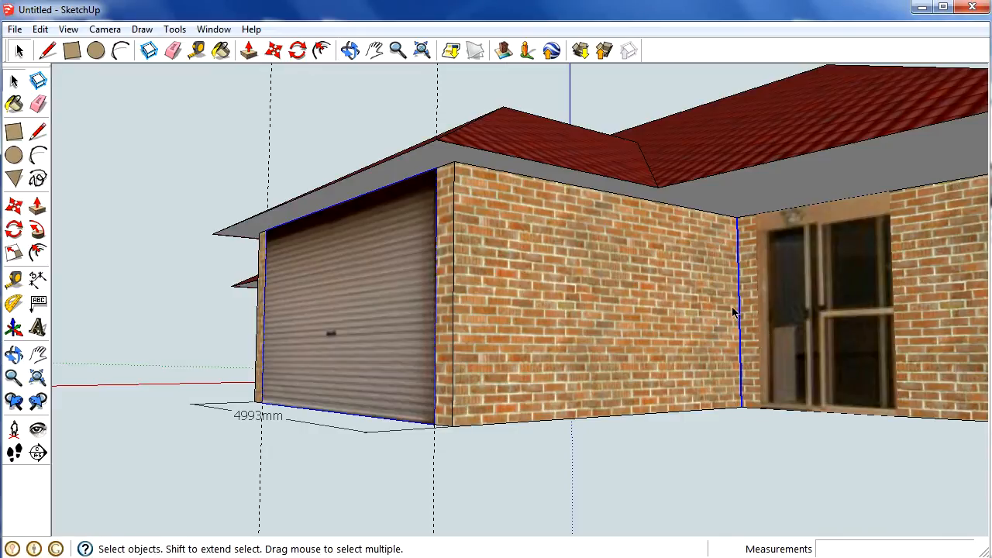
mouse_move(742, 309)
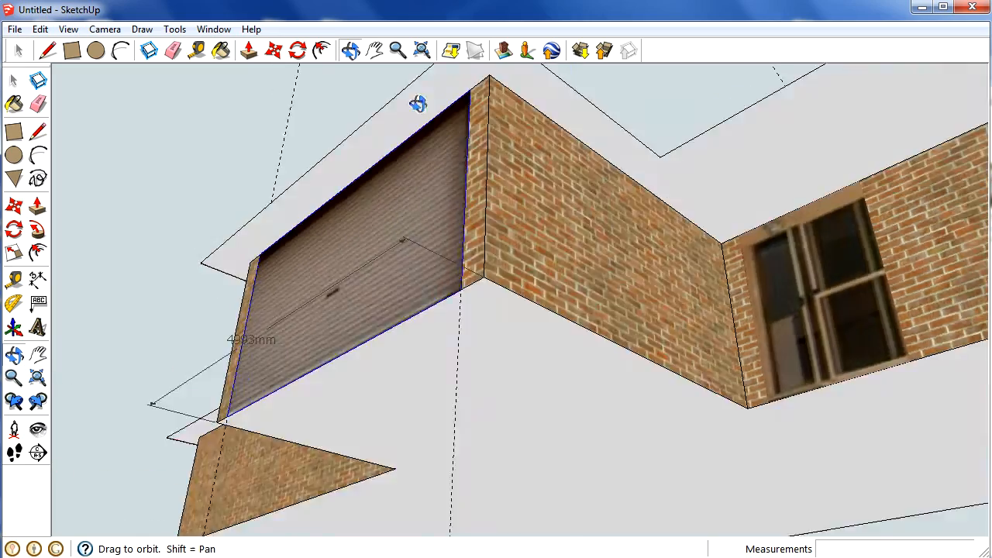
drag(418, 105, 611, 348)
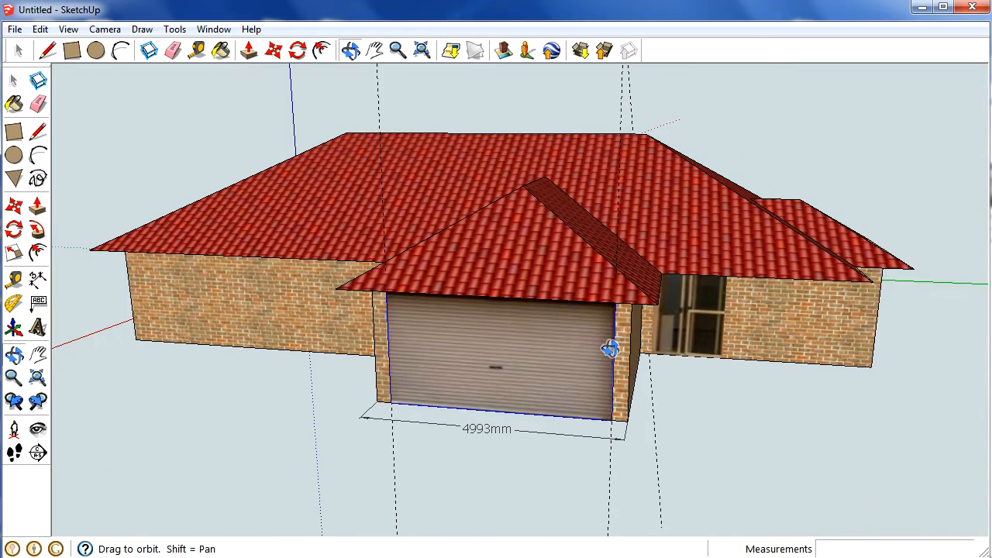
drag(610, 347, 499, 332)
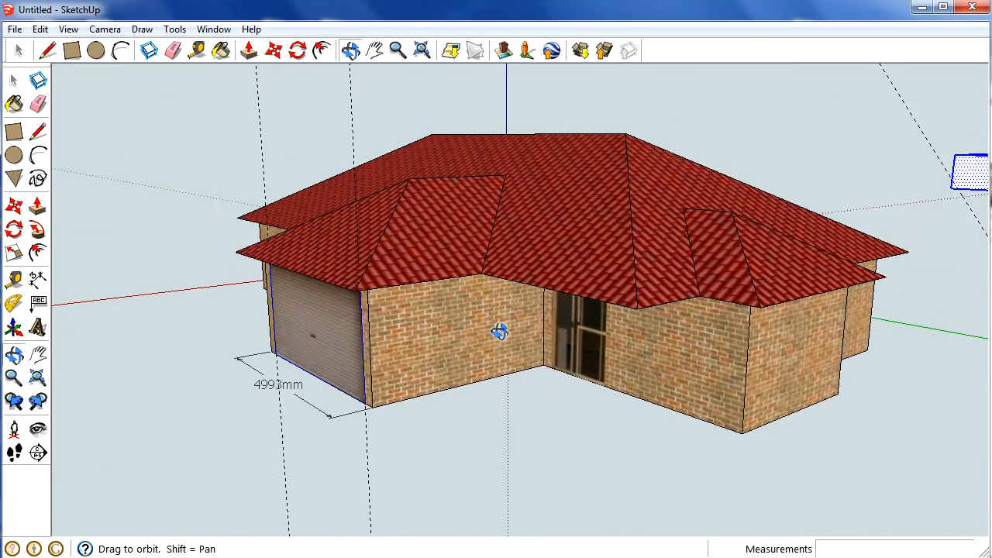
drag(499, 333, 539, 324)
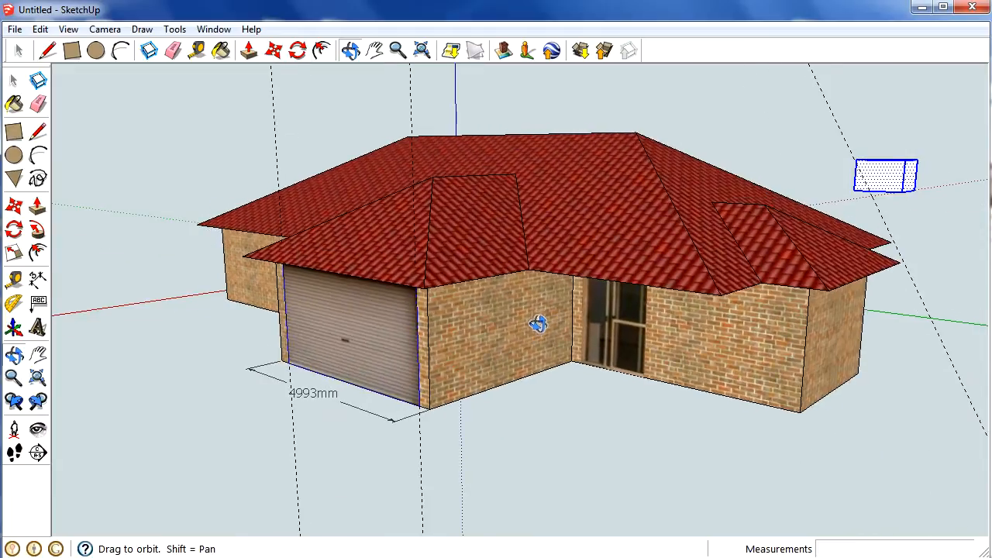
drag(540, 324, 698, 324)
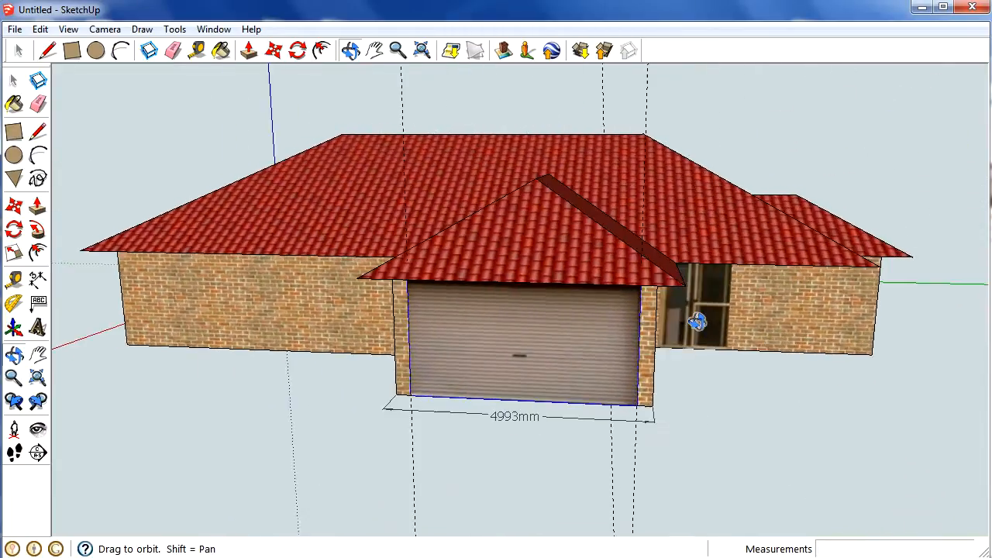
drag(694, 320, 446, 313)
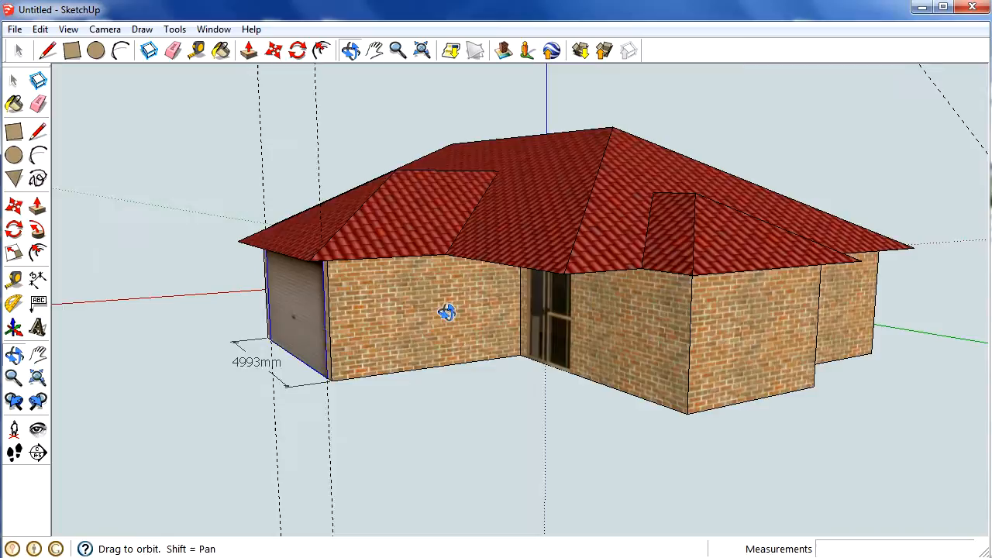
drag(448, 313, 659, 338)
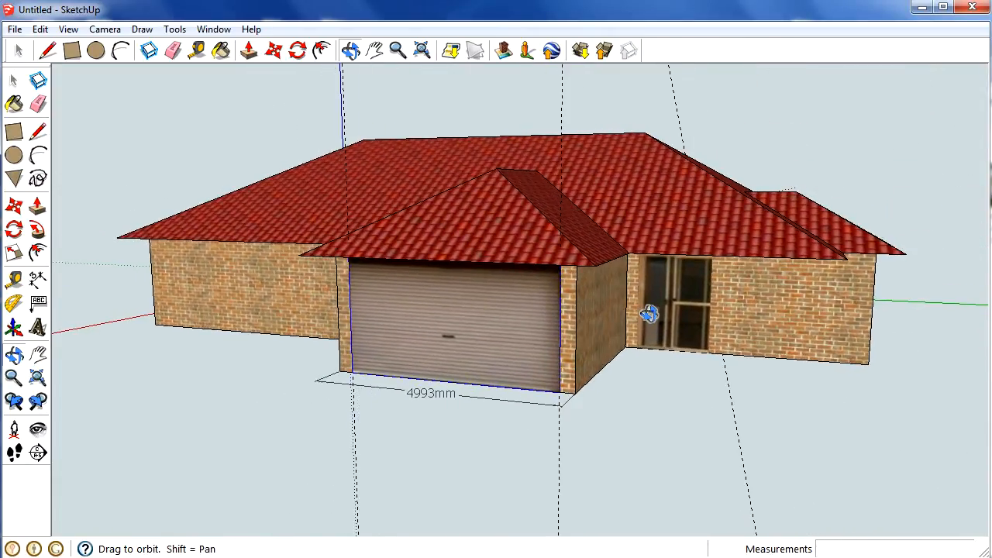
drag(651, 313, 570, 354)
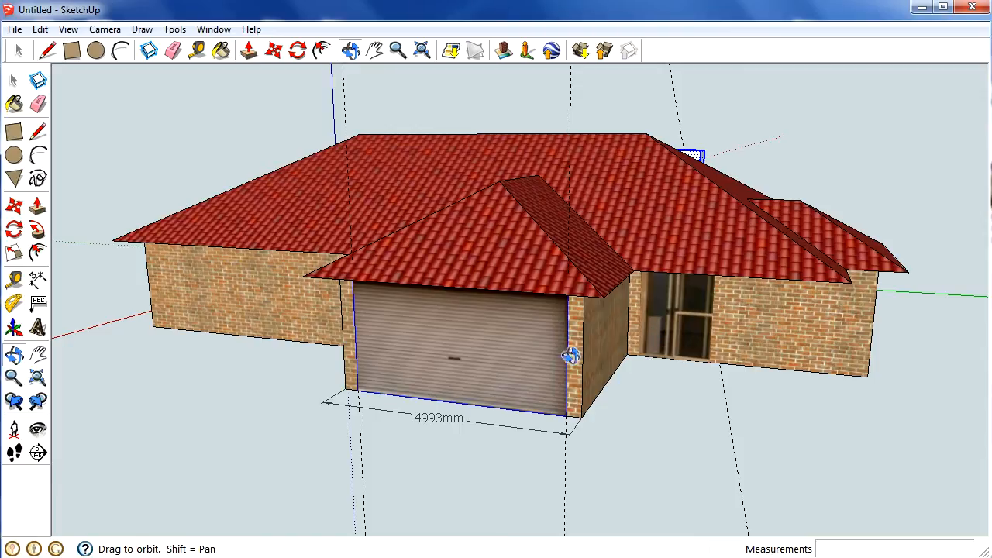
mouse_move(840, 371)
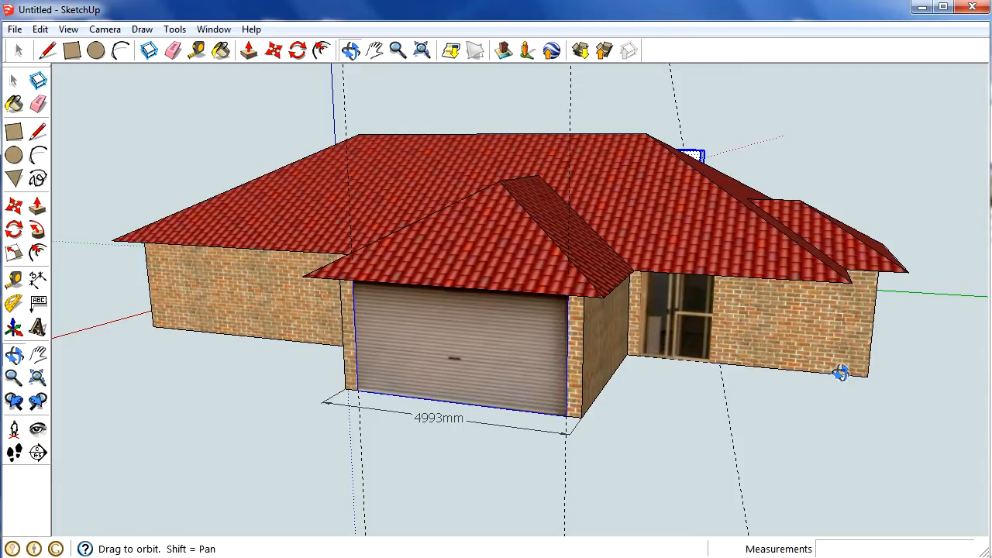
mouse_move(809, 366)
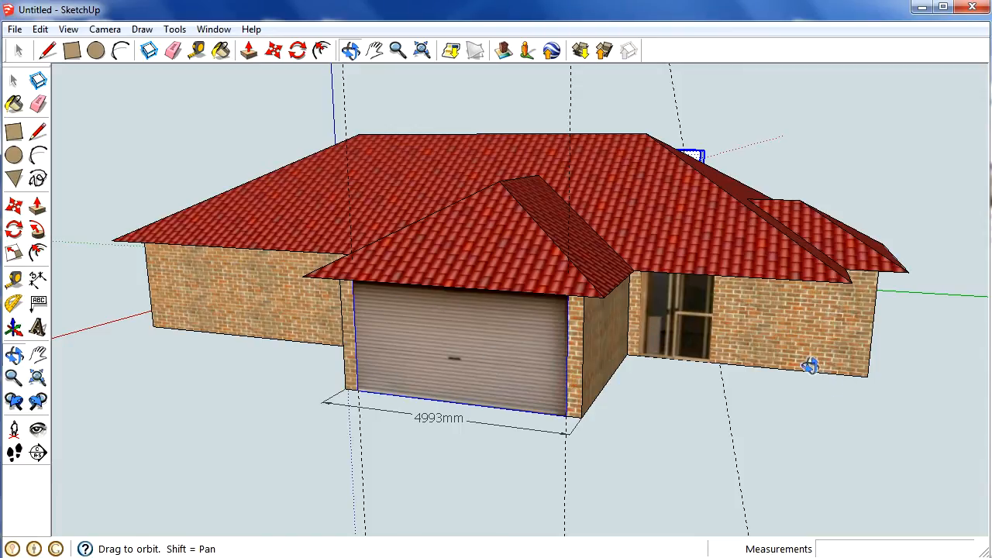